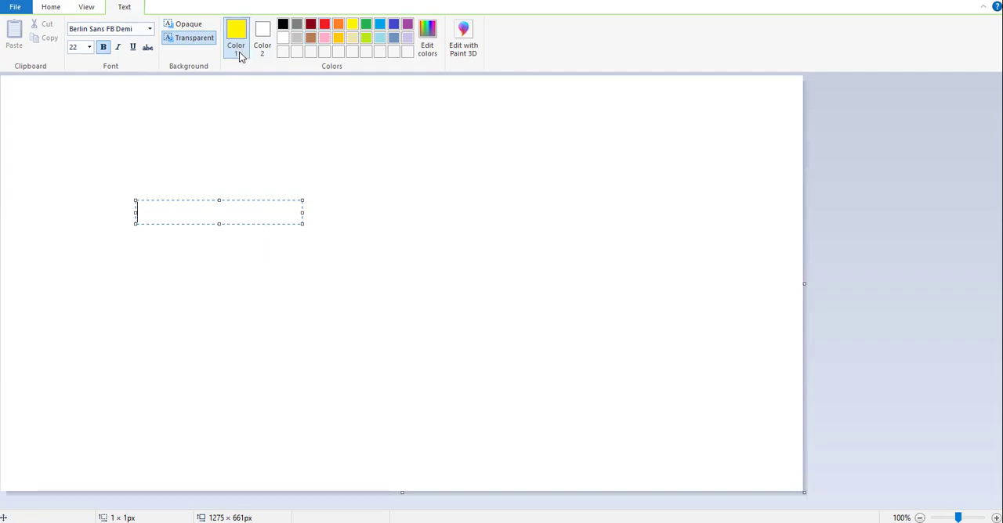
mouse_move(236, 36)
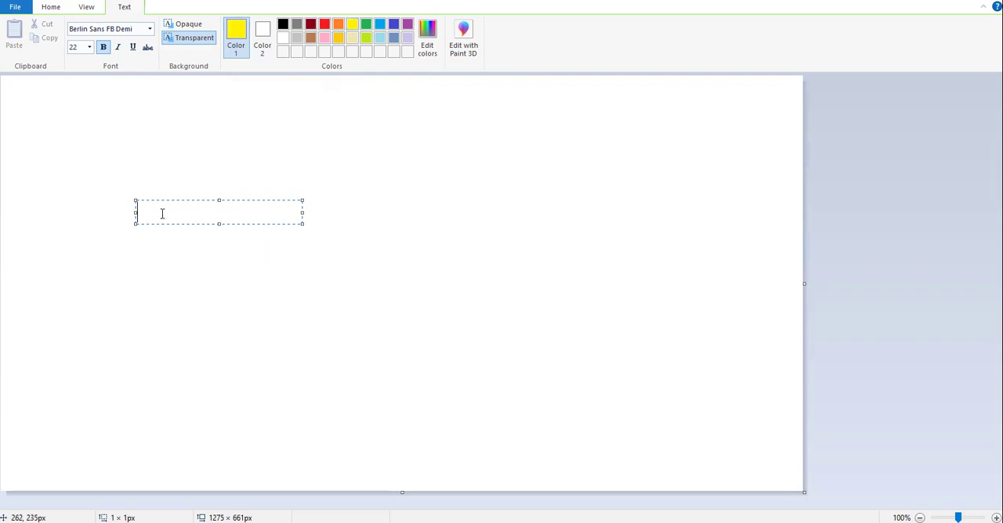
Write Word1, Word2, Word3 on three lines in yellow, then recolour Word2 red.
text(Word1)
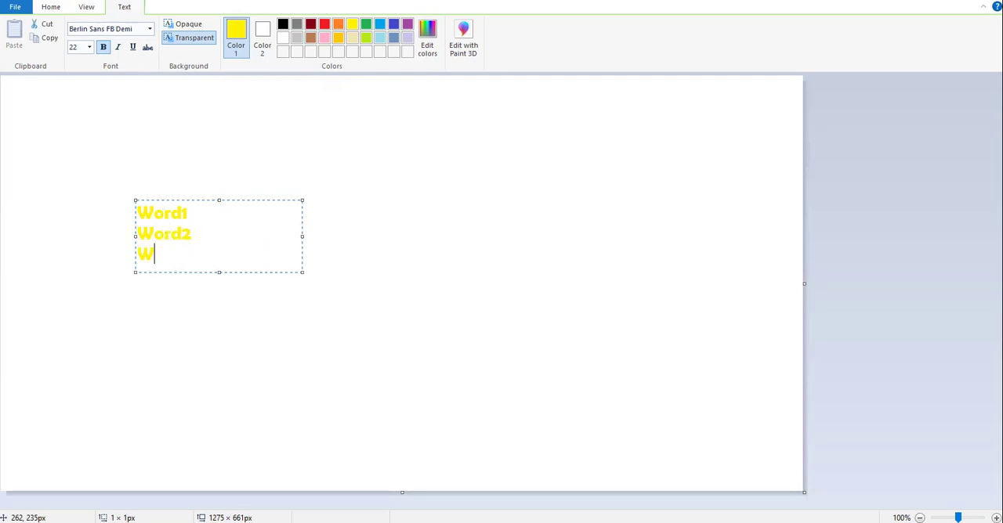
text(ord3)
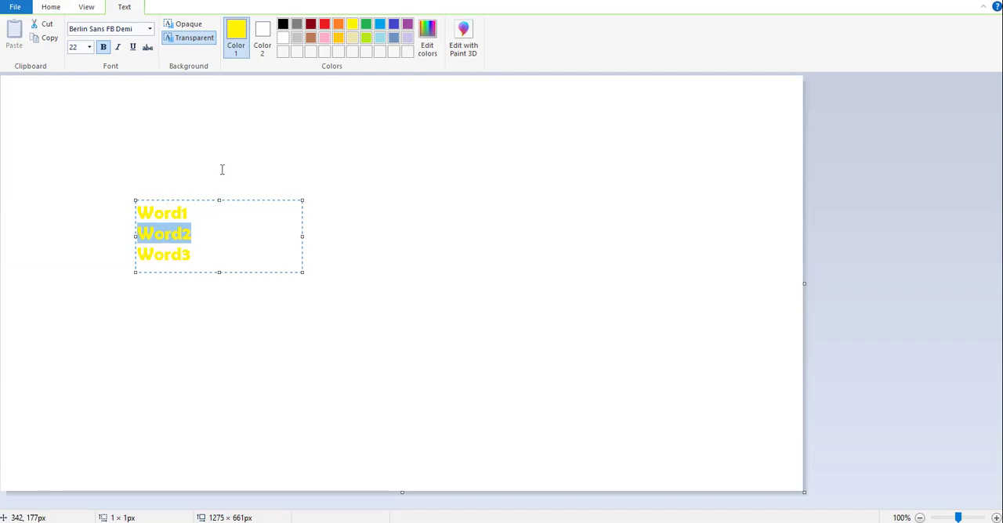
click(324, 24)
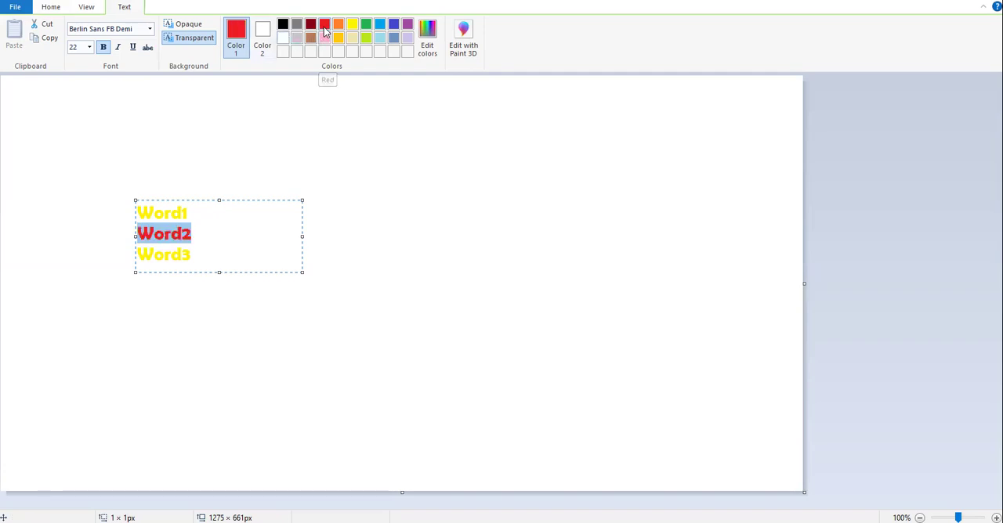
click(181, 254)
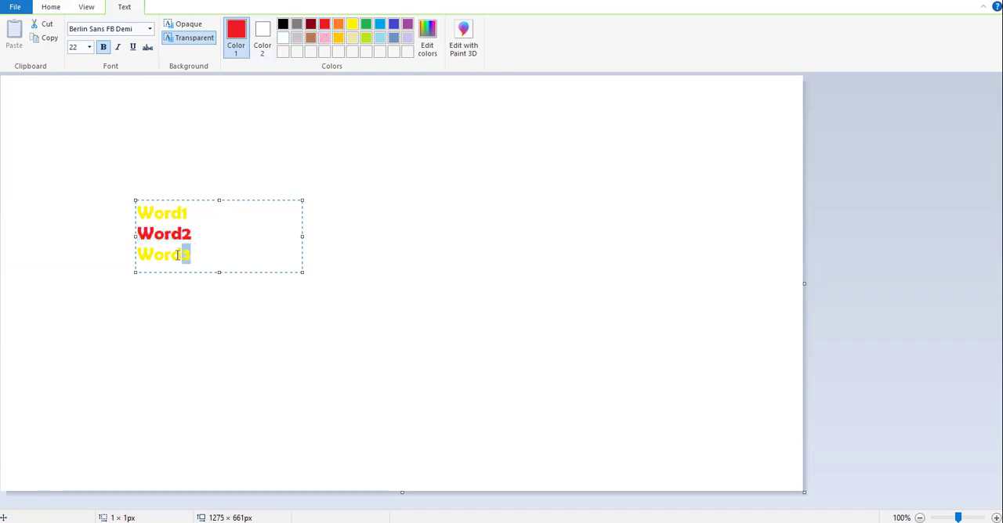